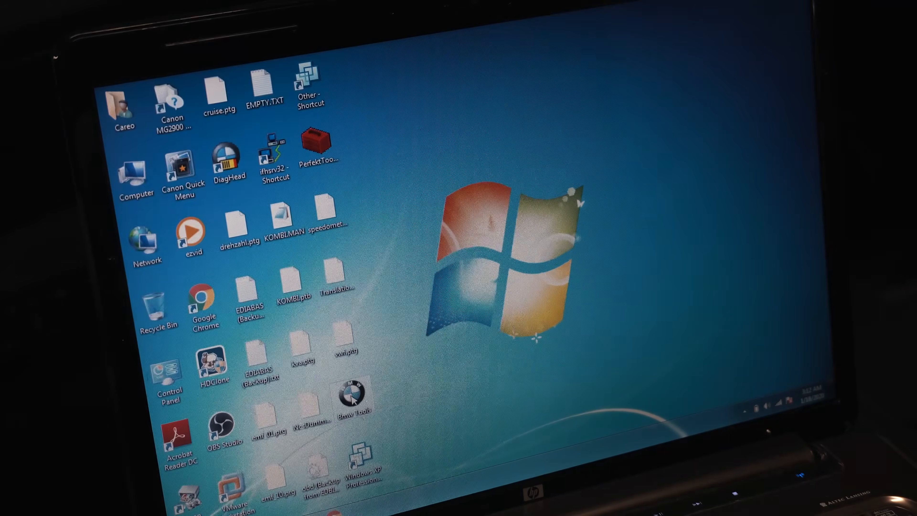
Step: Launch INPA and select the 3 Series models to reach the MSD80 power-management menu
double_click(350, 379)
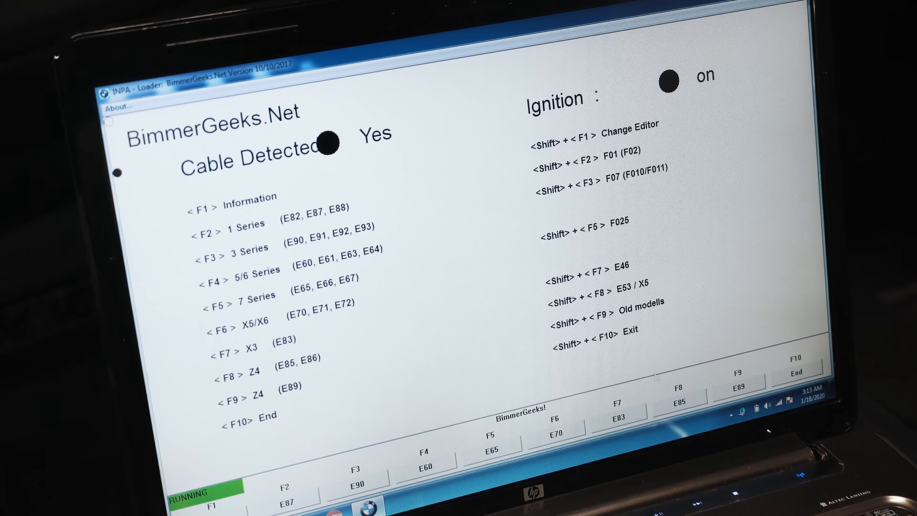
key(f9)
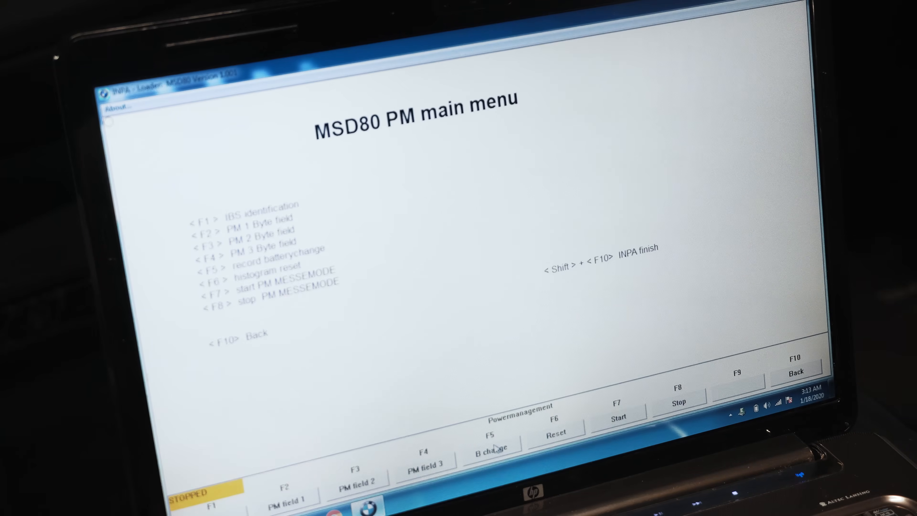
Step: Register the battery change, view PM info field 2 battery readings, and quit INPA
click(286, 498)
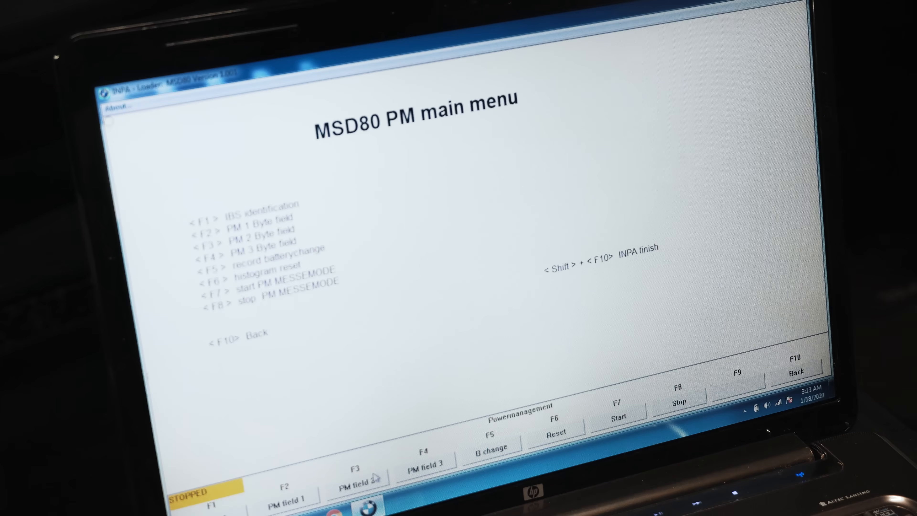
click(359, 479)
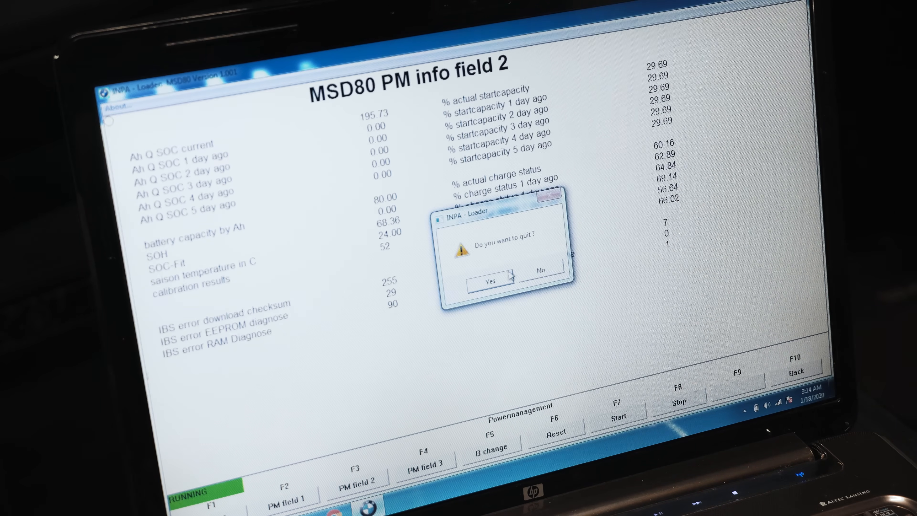
click(490, 282)
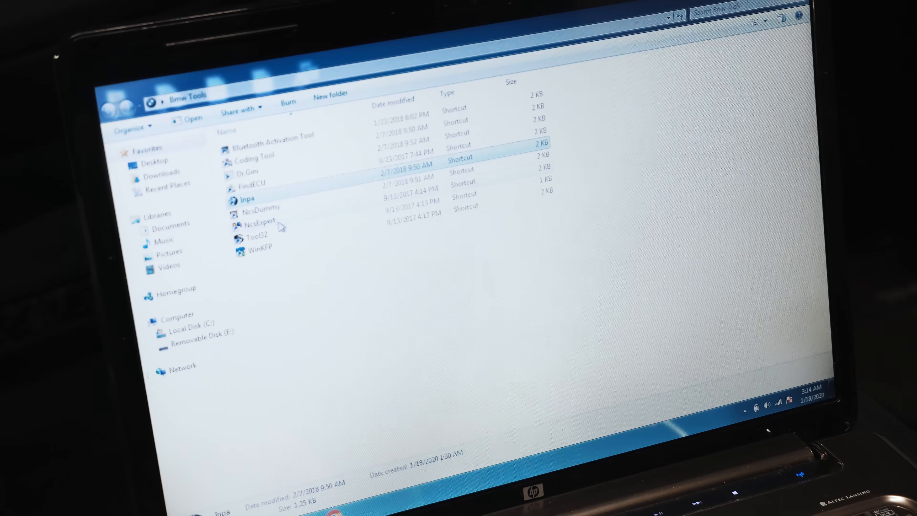
Step: Launch NCS Expert, load the Manipulation profile and start vehicle identification
double_click(255, 222)
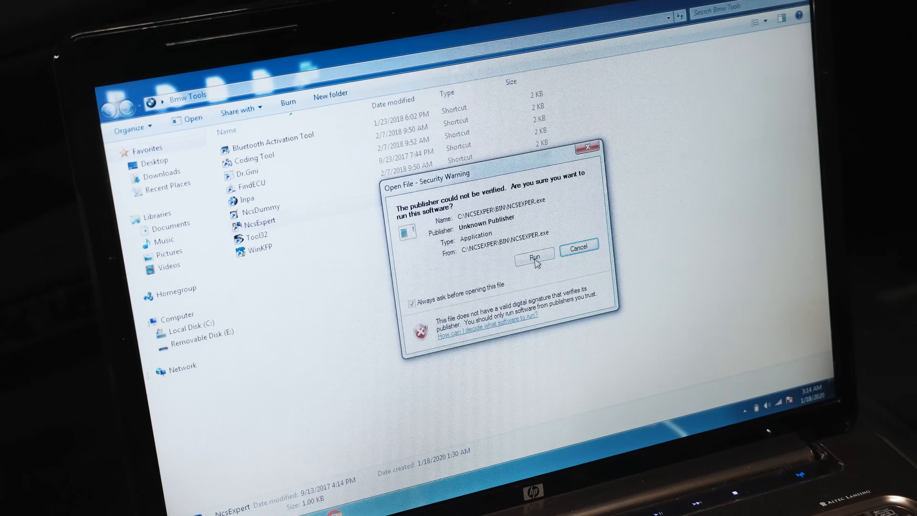
click(533, 255)
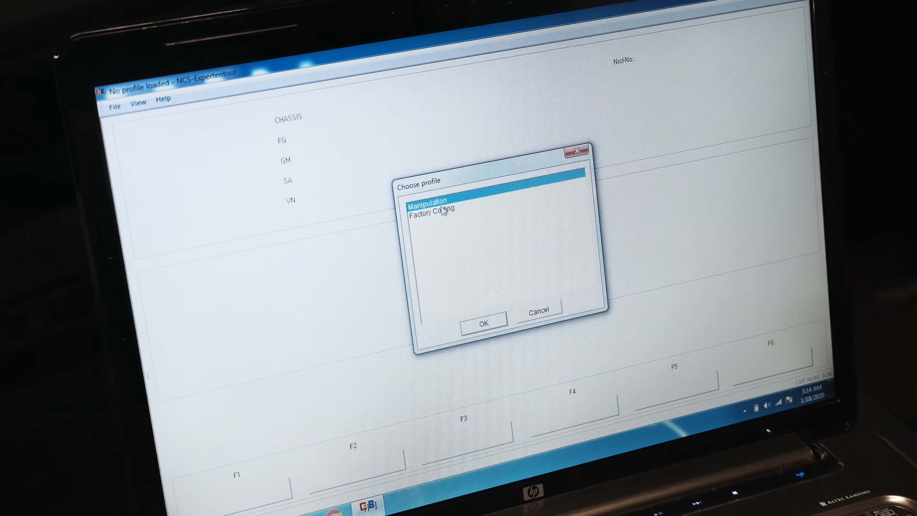
click(482, 321)
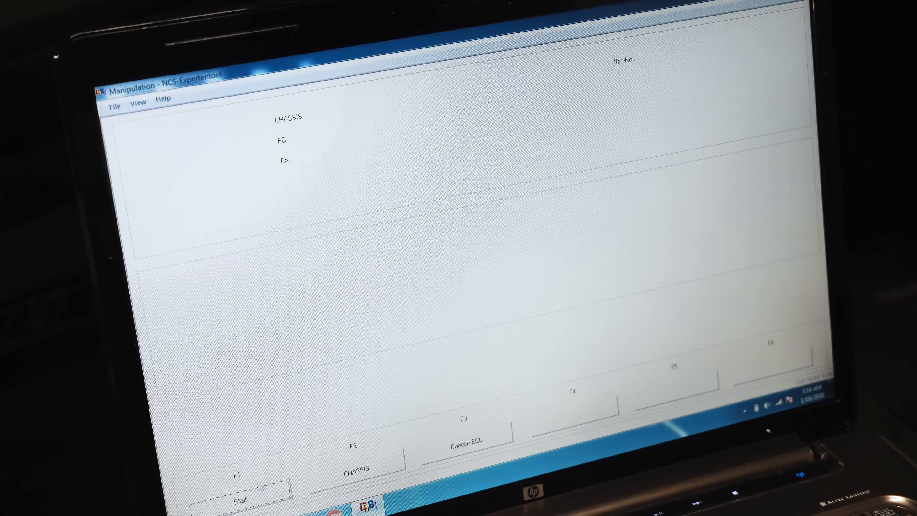
click(356, 471)
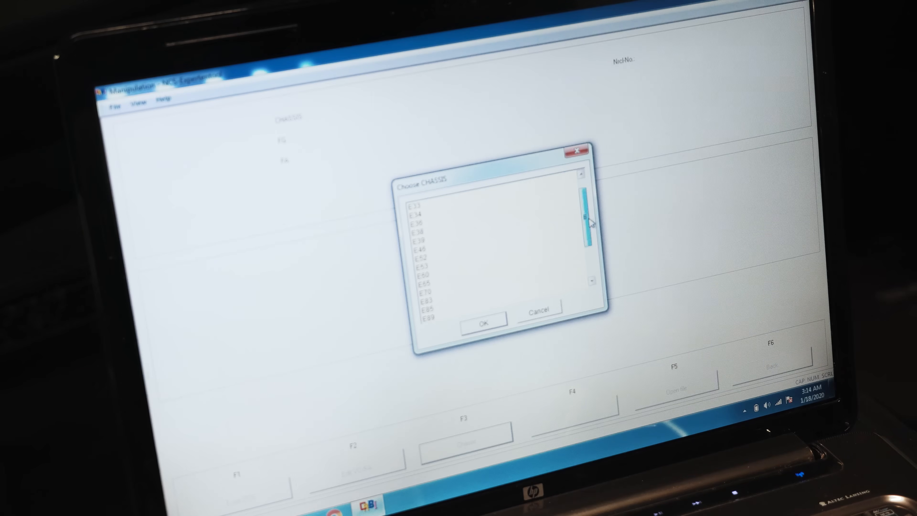
Step: Pick the E89 chassis and confirm CAS for reading the vehicle order
click(424, 316)
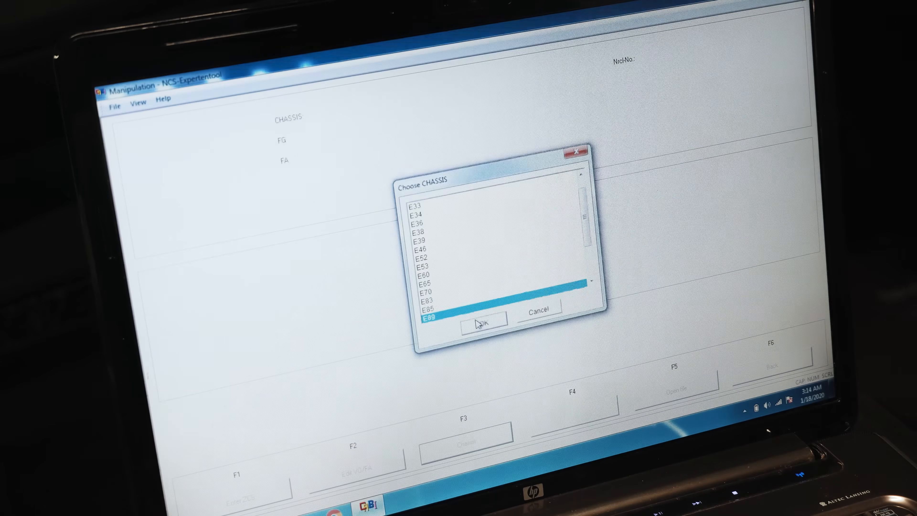
click(481, 321)
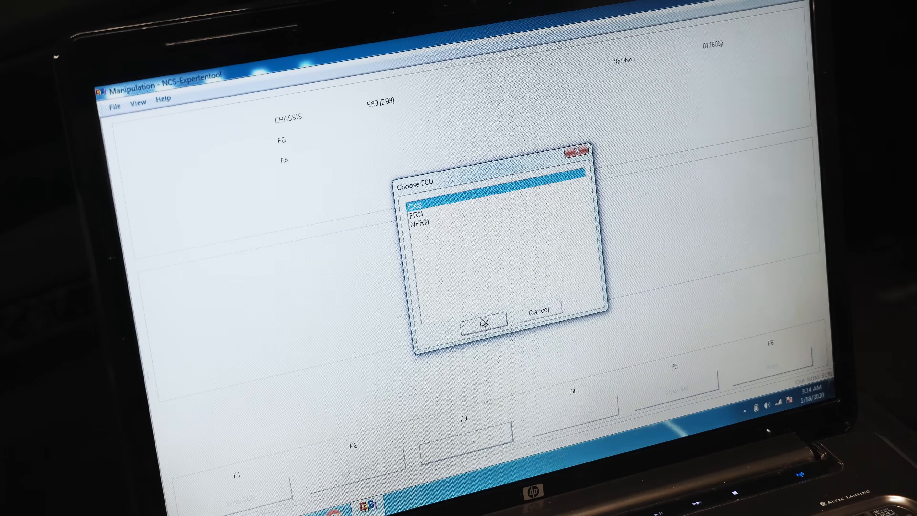
click(482, 320)
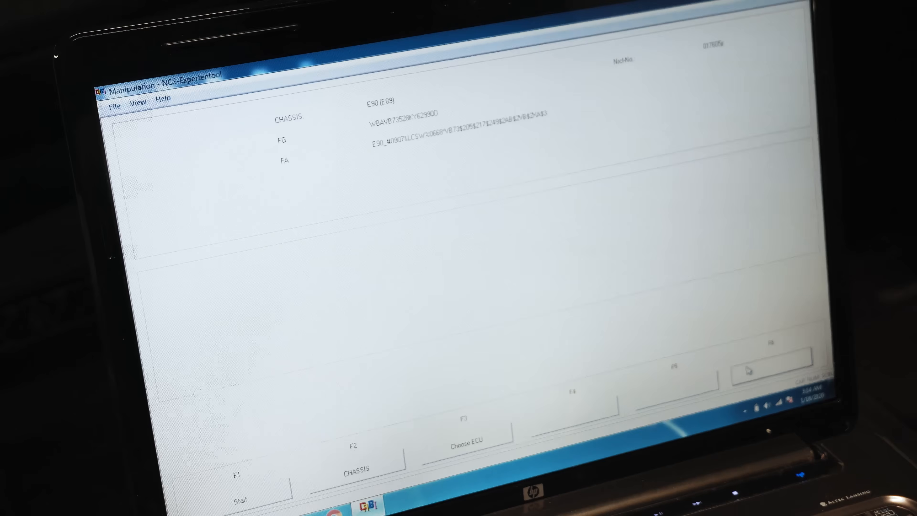
Step: Select CAS from the ECU list and read its current coding
click(468, 439)
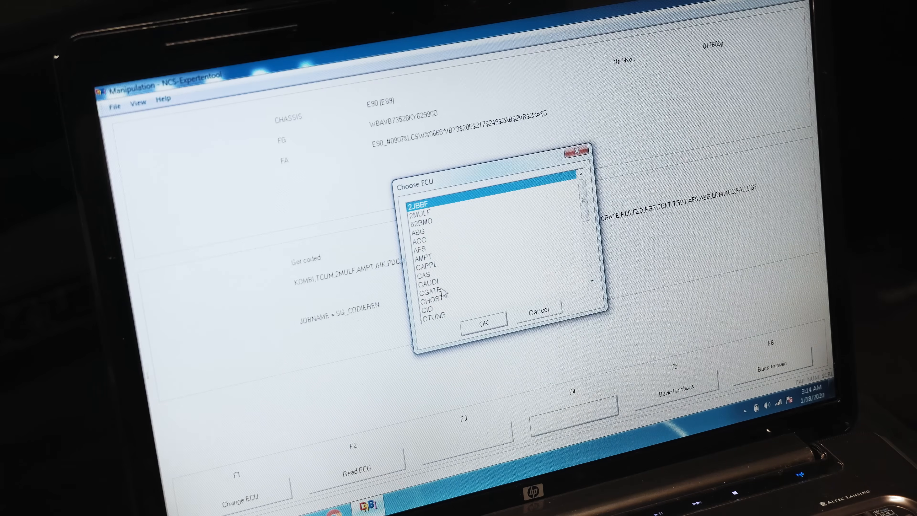
click(422, 274)
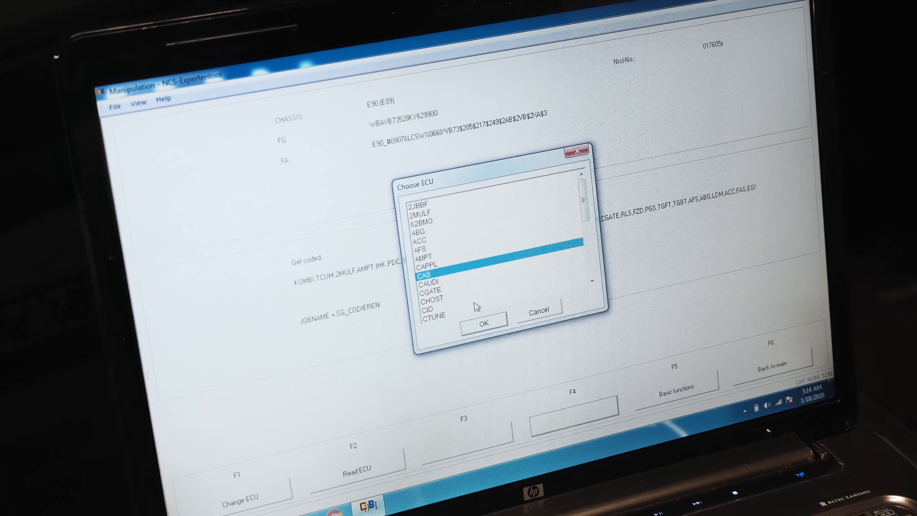
click(481, 321)
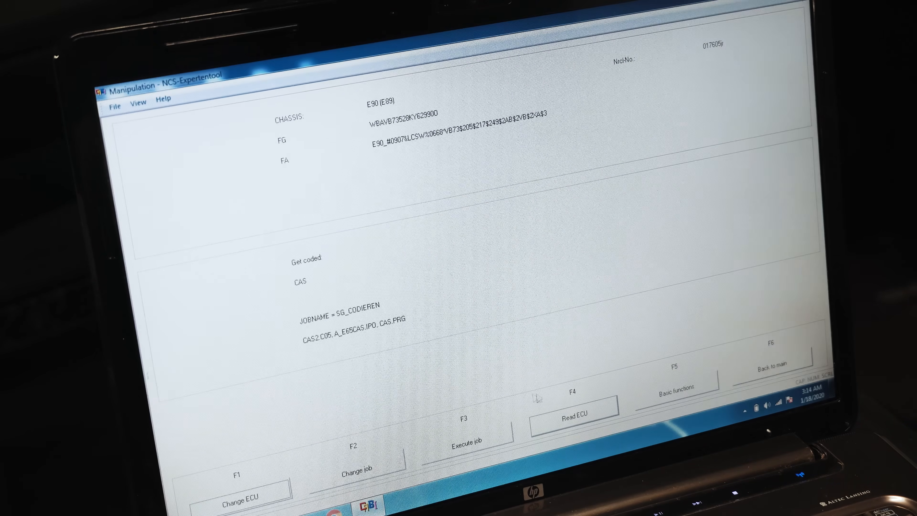
click(464, 443)
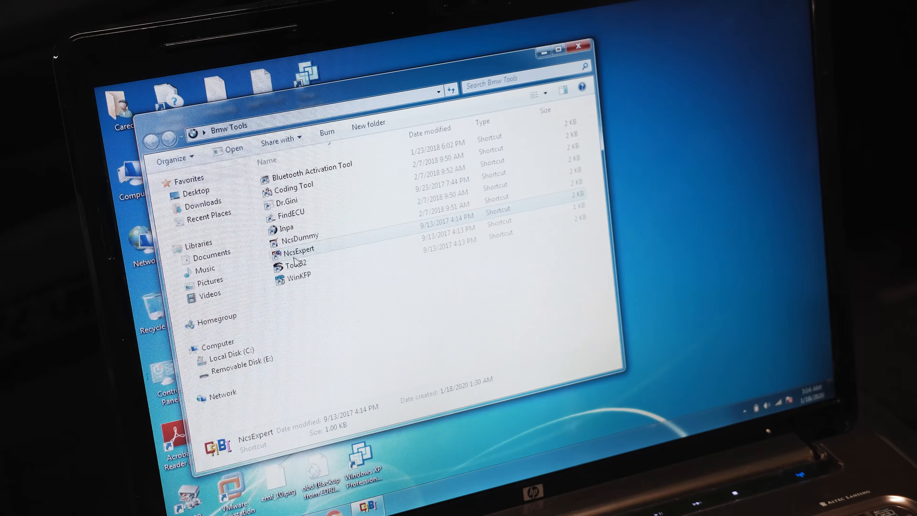
Step: Launch NCS Dummy and choose the CAS3.C09 module for the E89 chassis
double_click(300, 235)
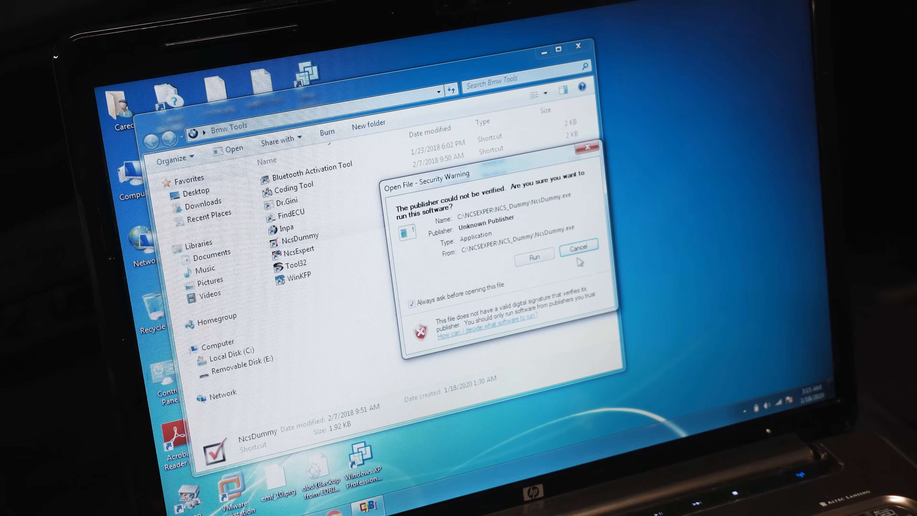
click(532, 254)
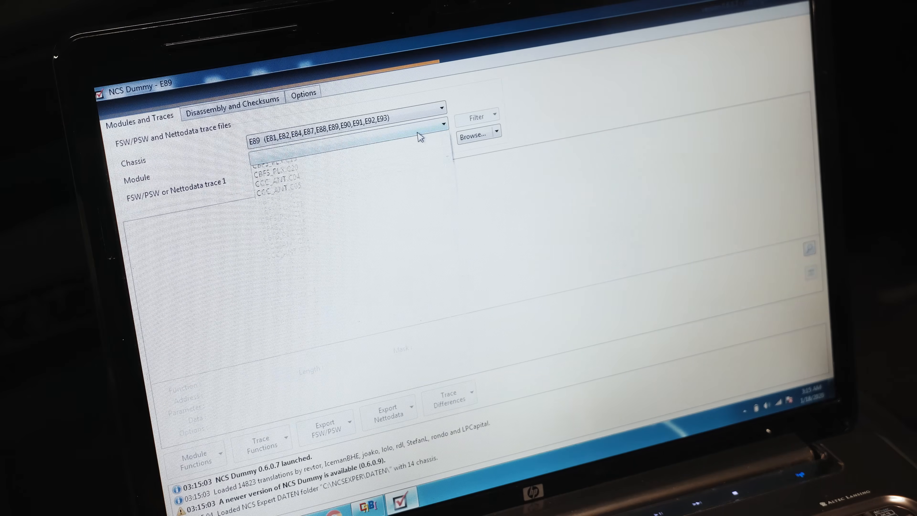
click(440, 137)
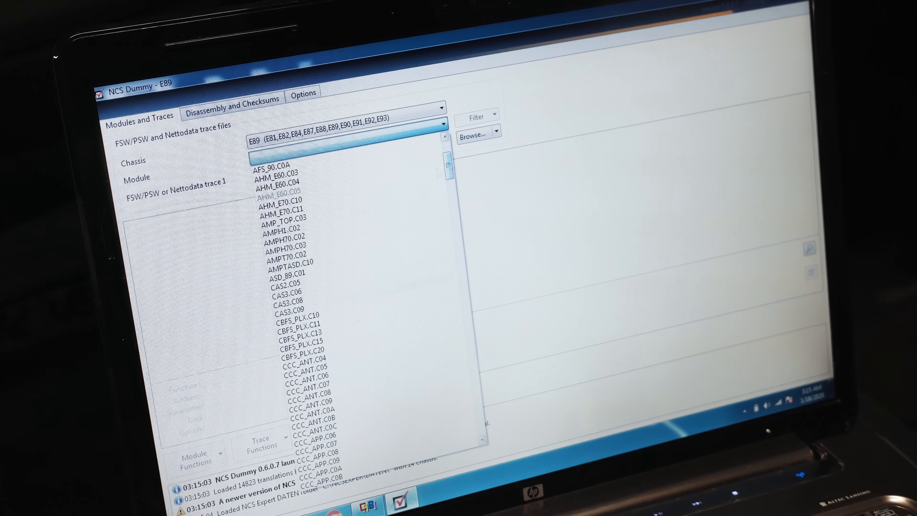
click(300, 305)
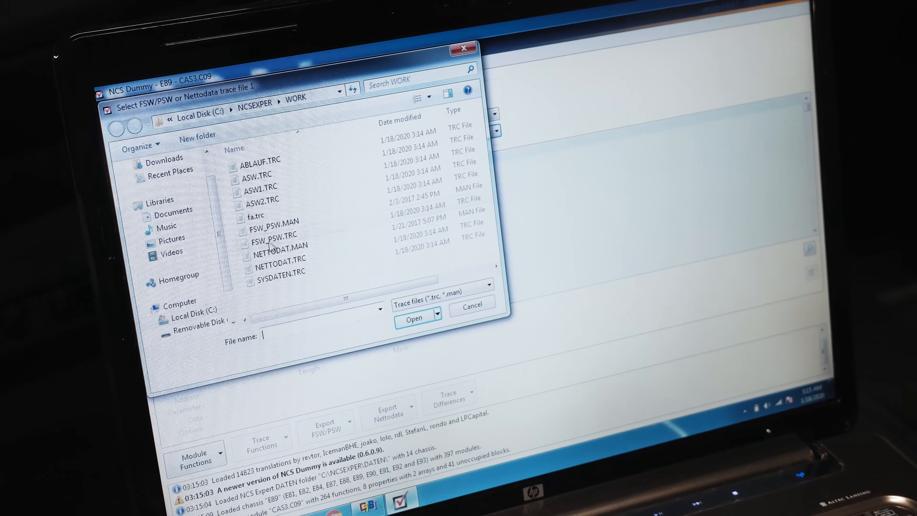
mouse_move(287, 259)
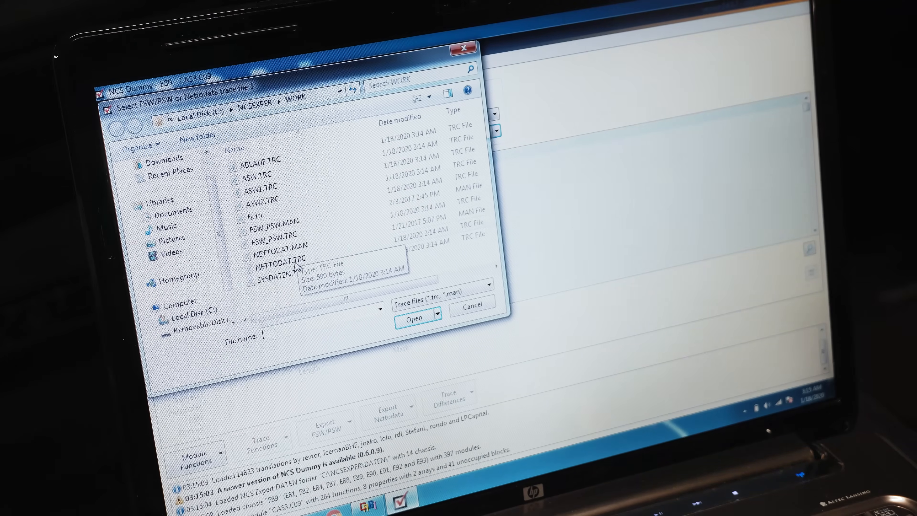
Step: Load NETTODAT.TRC, find KLASSE_BATTERIE and switch it from 80ah to 90ah_agm
click(414, 318)
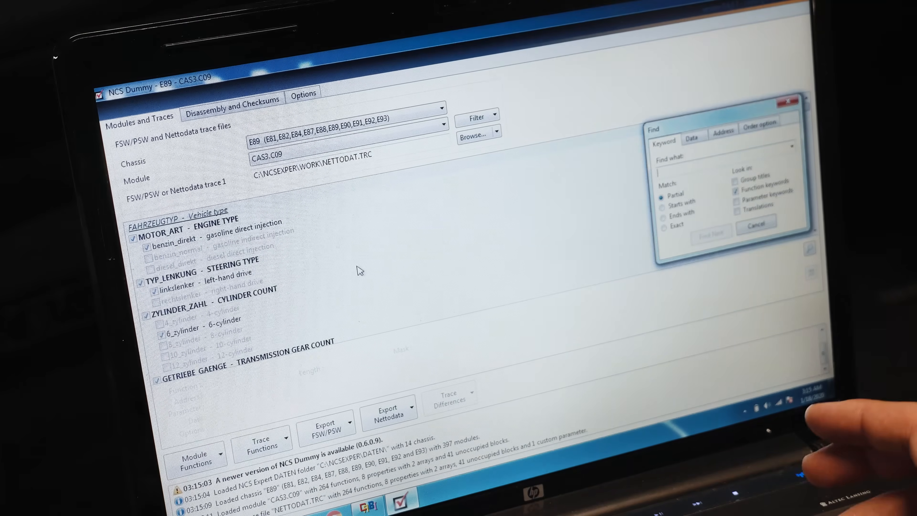
text(klar)
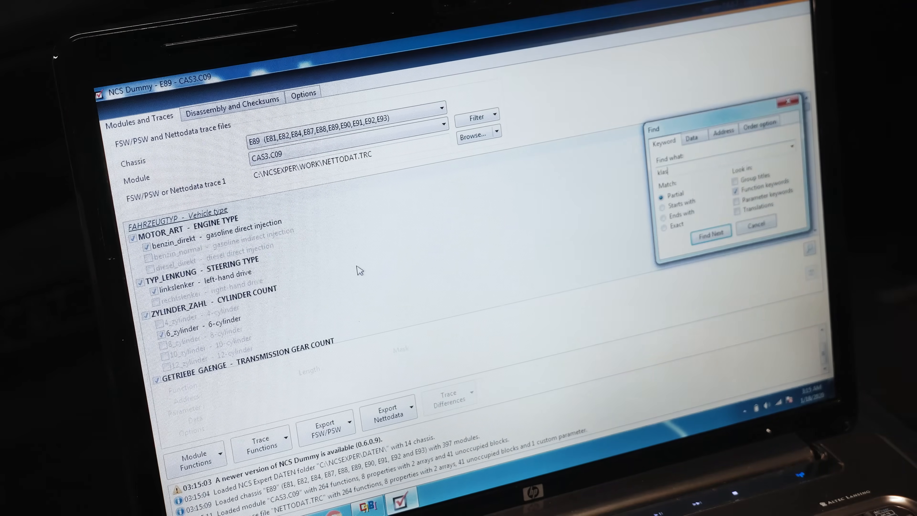
click(710, 230)
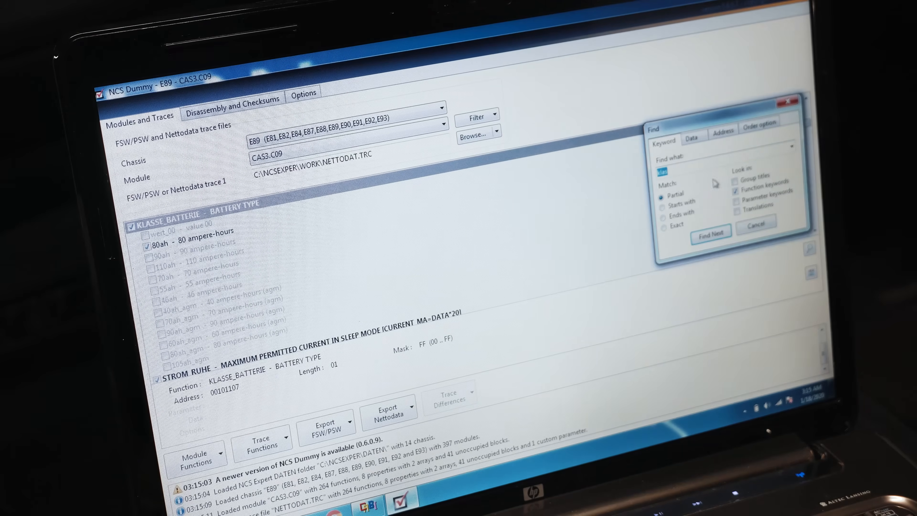
click(755, 224)
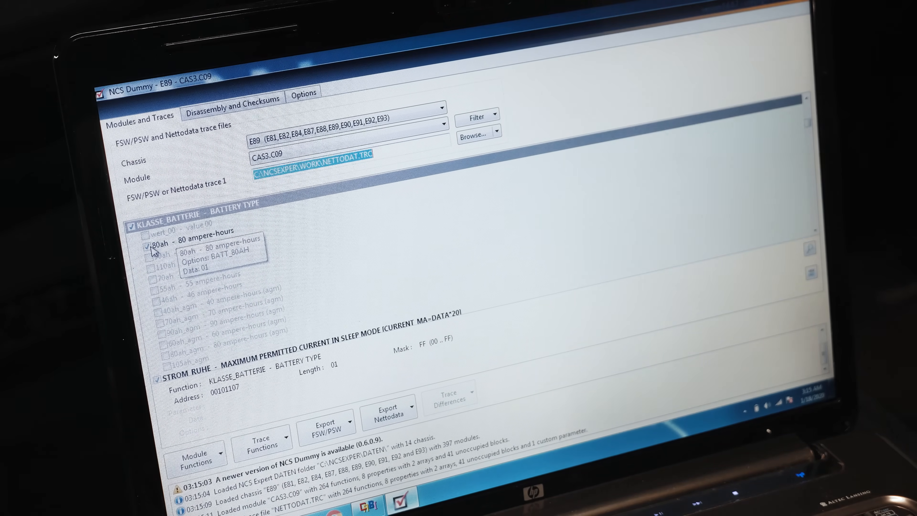
click(154, 247)
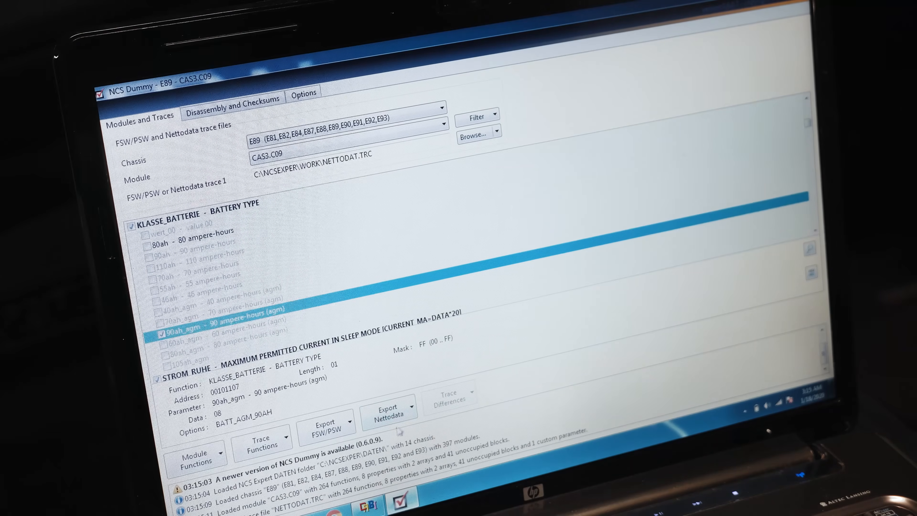
Step: Export the changed coding as NETTODAT.MAN via the Nettodata export options
click(411, 407)
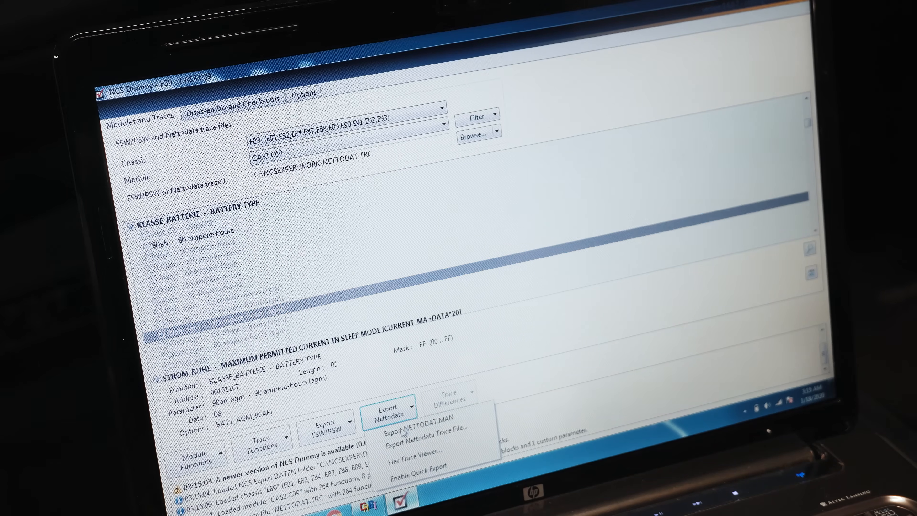
click(415, 417)
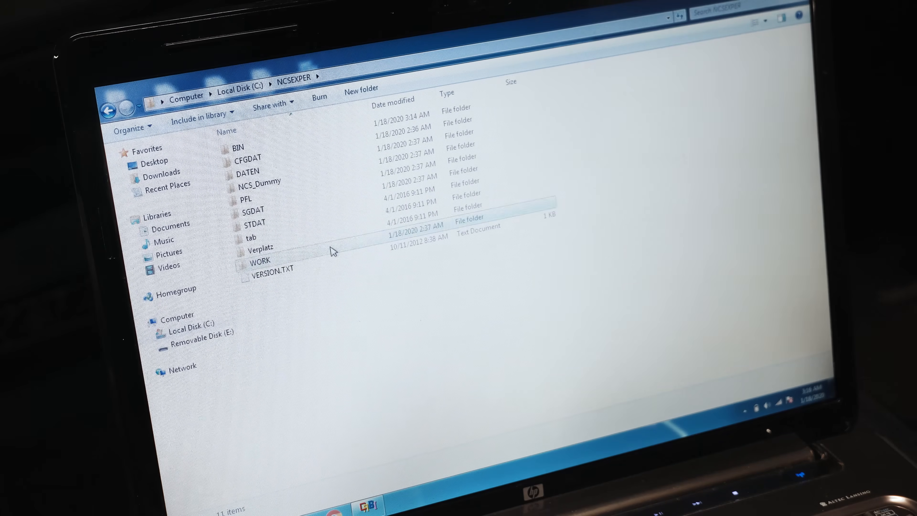
Step: Open NETTODAT.MAN from the WORK folder in Notepad to check it, then close it
double_click(258, 260)
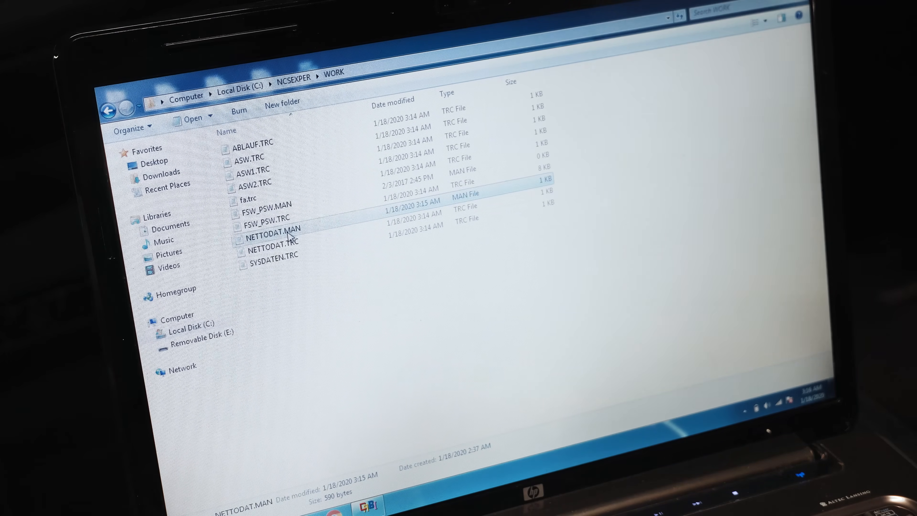
double_click(272, 227)
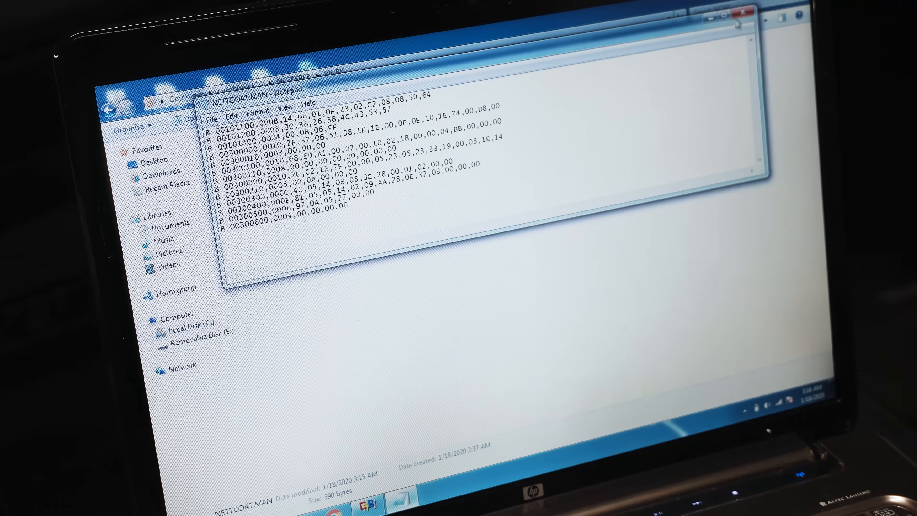
click(742, 12)
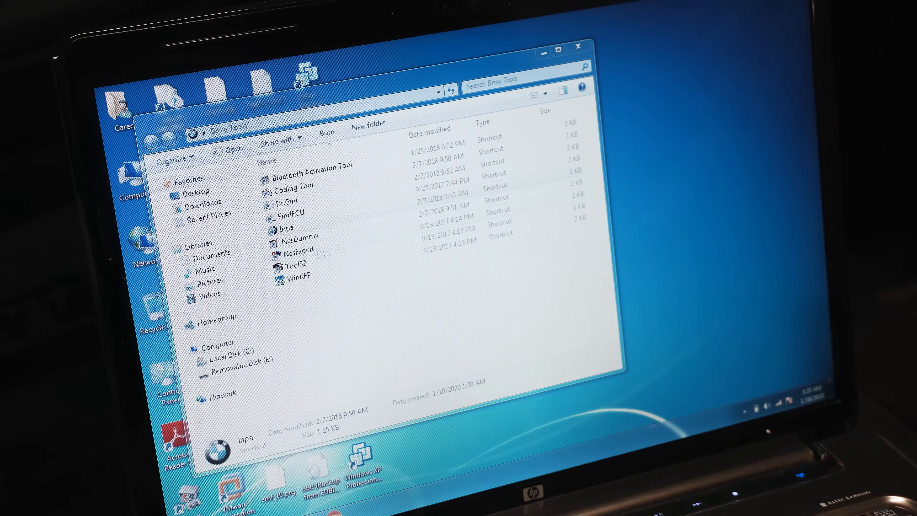
Step: Relaunch NCS Expert in Manipulation, pick the E89 chassis and read the order data from CAS
double_click(297, 250)
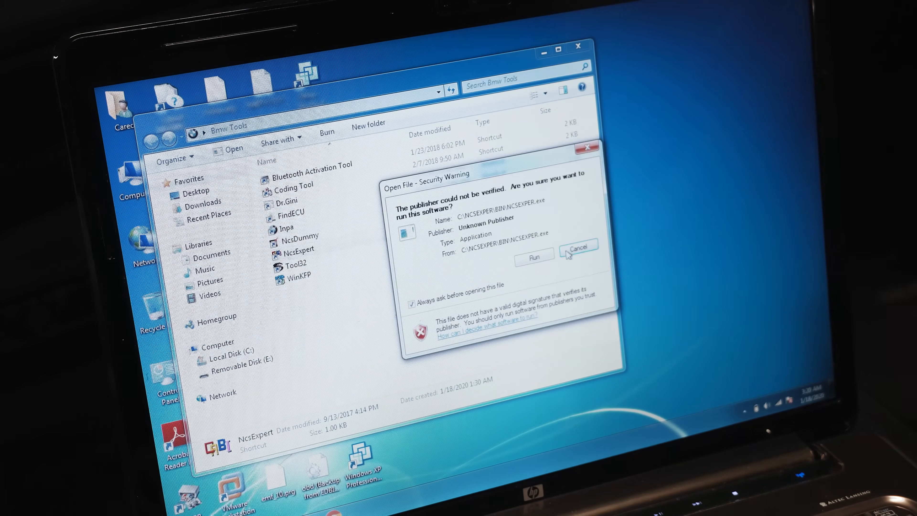
click(533, 254)
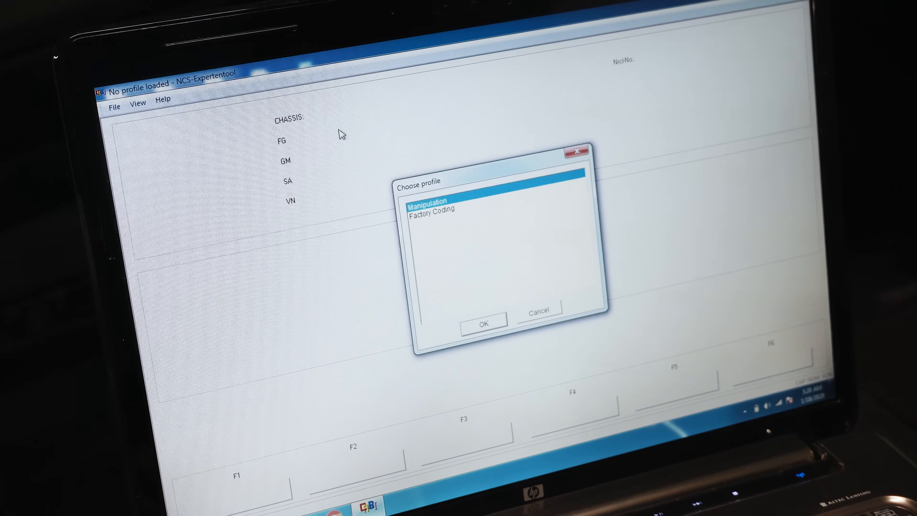
click(482, 321)
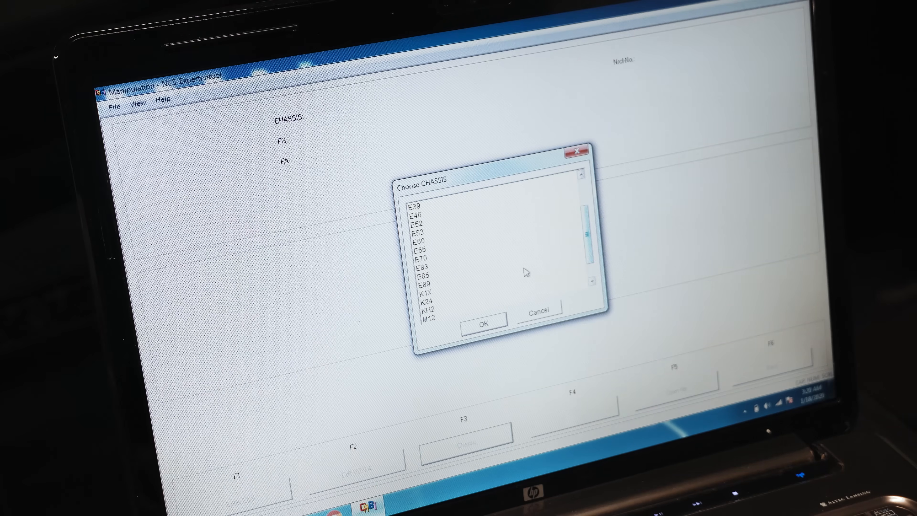
click(483, 322)
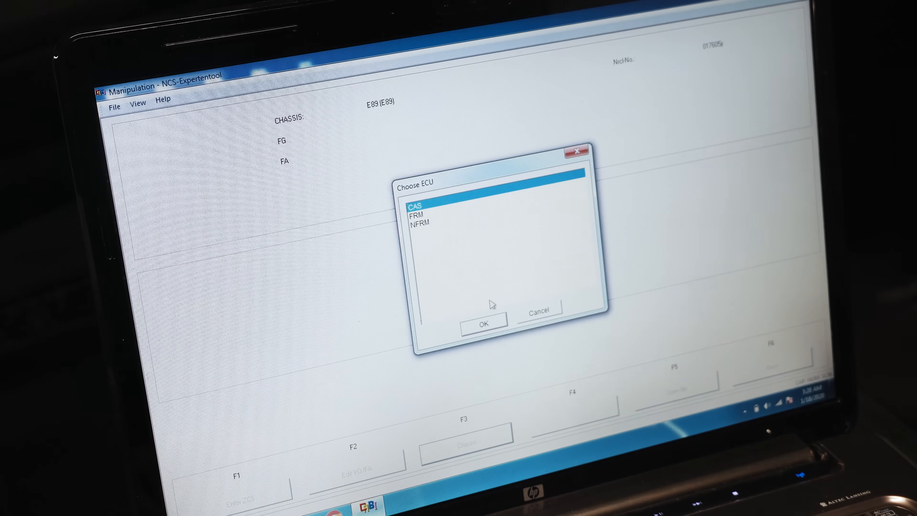
click(482, 321)
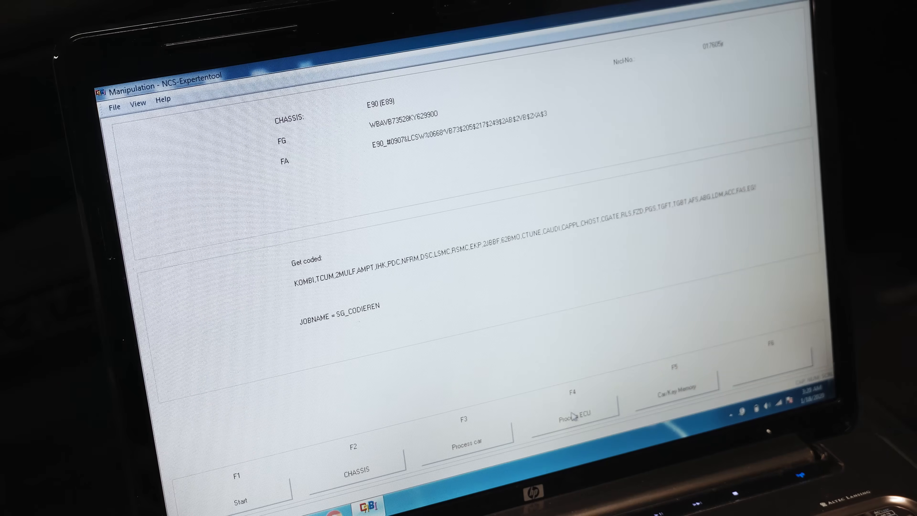
Step: Process the CAS module and choose coapiCodeSgByNettoData from the basic functions
click(576, 405)
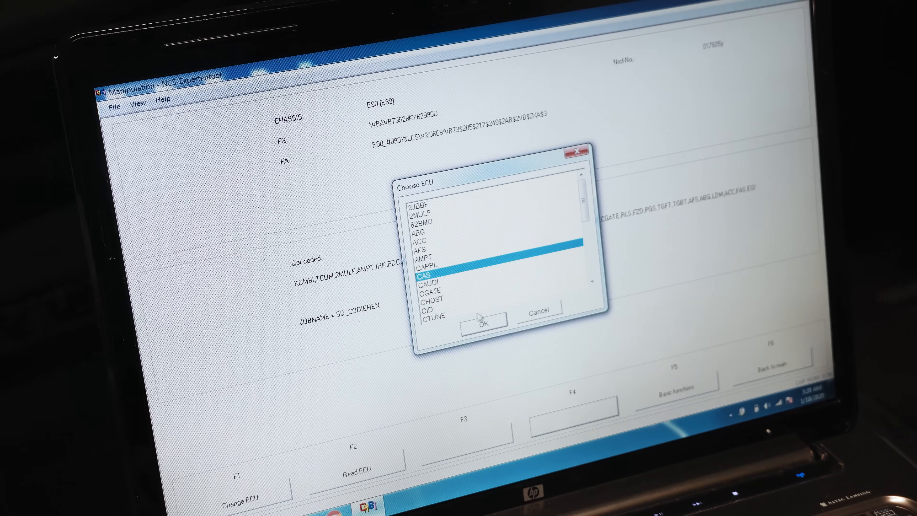
click(481, 321)
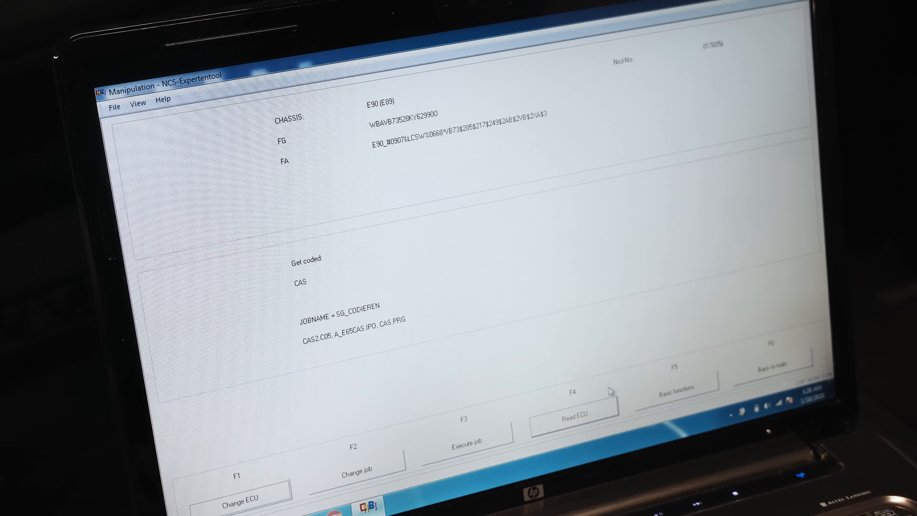
click(676, 387)
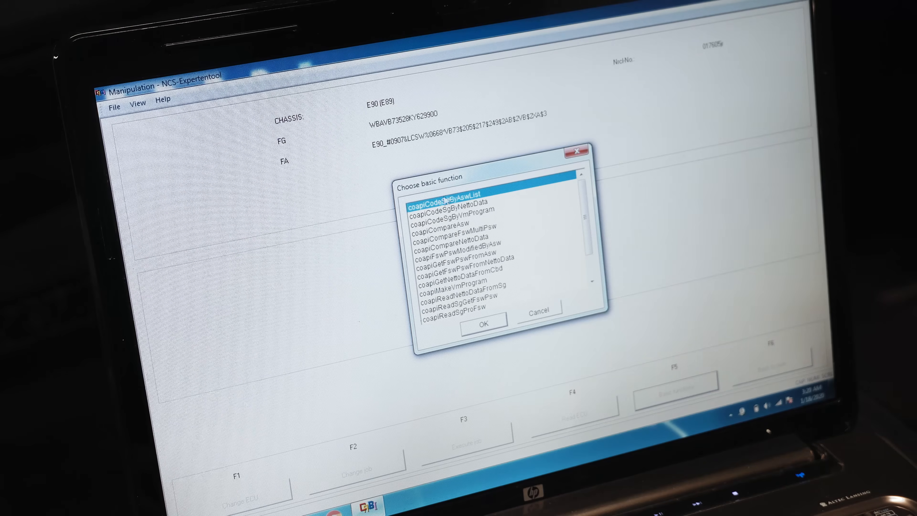
click(450, 209)
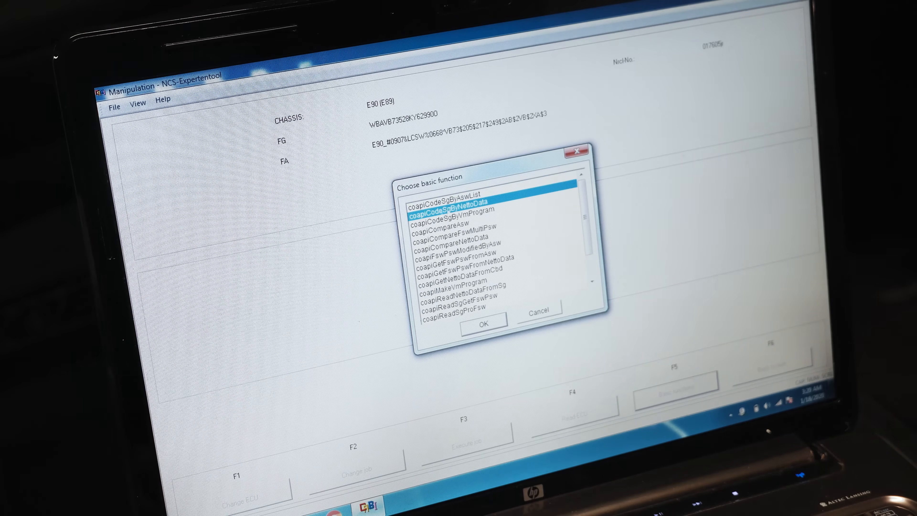
Step: Enter NETTODAT.MAN as the netto data list, verify it in the WORK folder, and run the coding
click(483, 322)
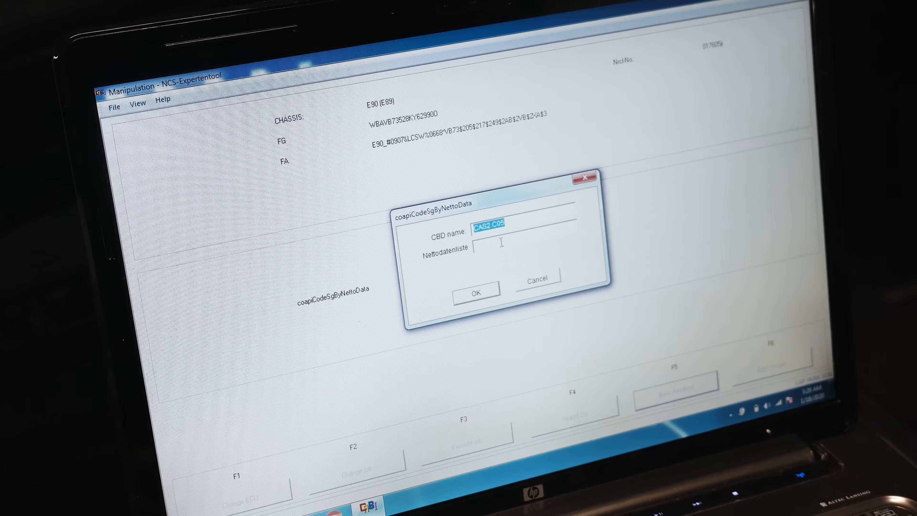
text(NE)
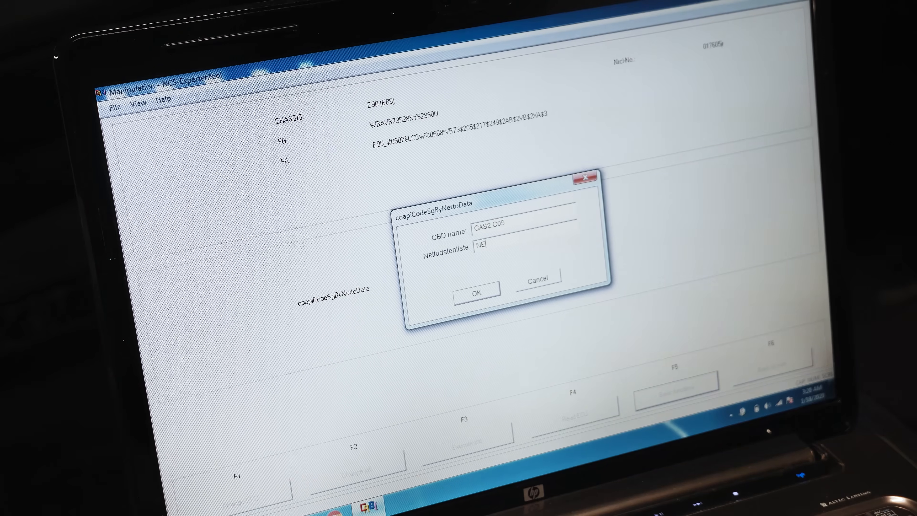
text(TTO)
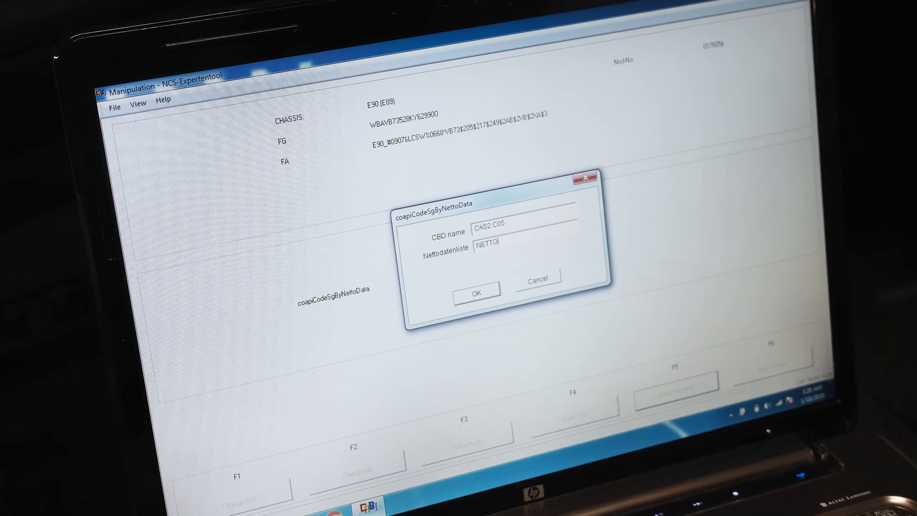
text(DAT MA)
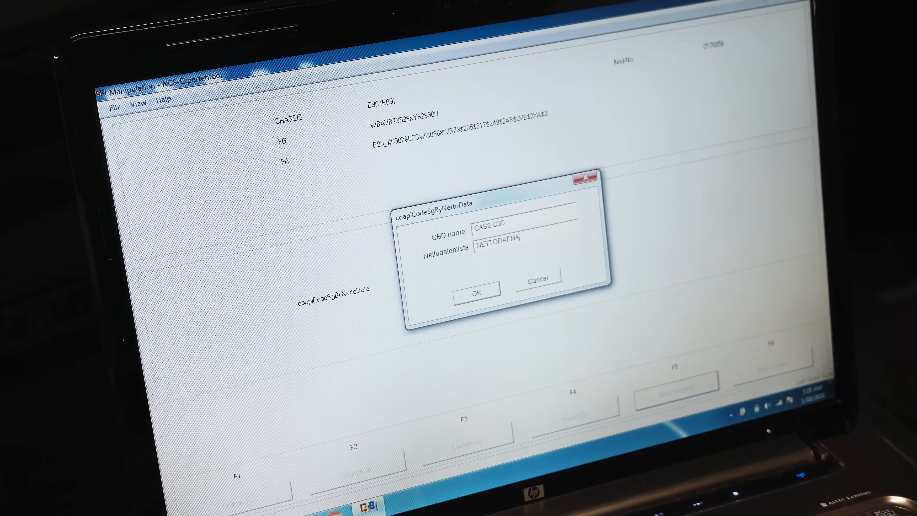
text(N)
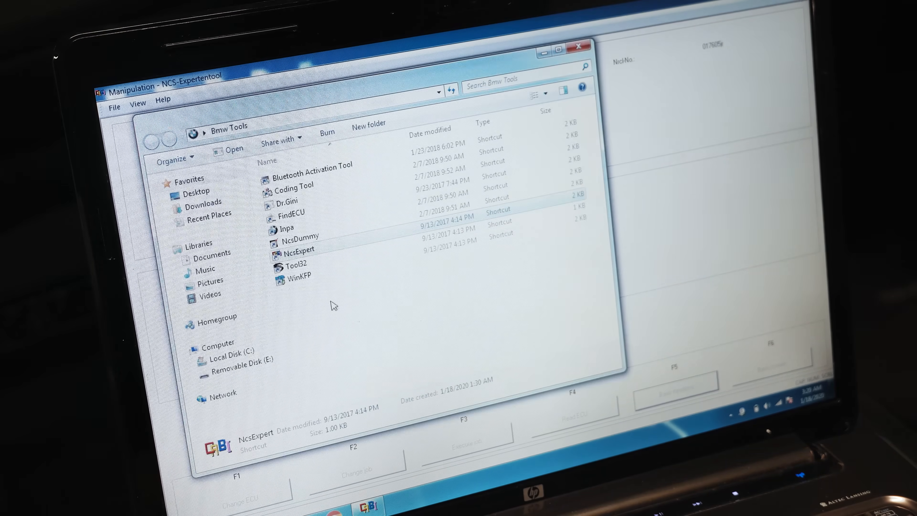
click(219, 360)
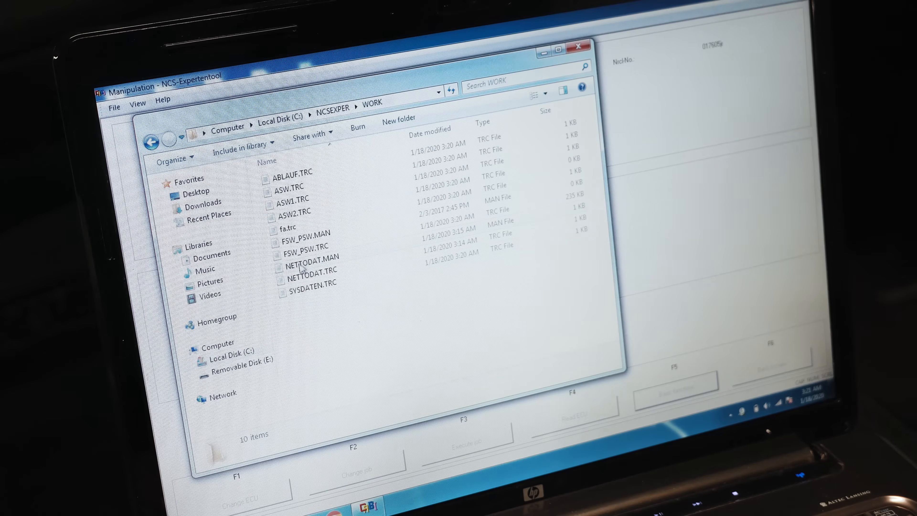
mouse_move(313, 257)
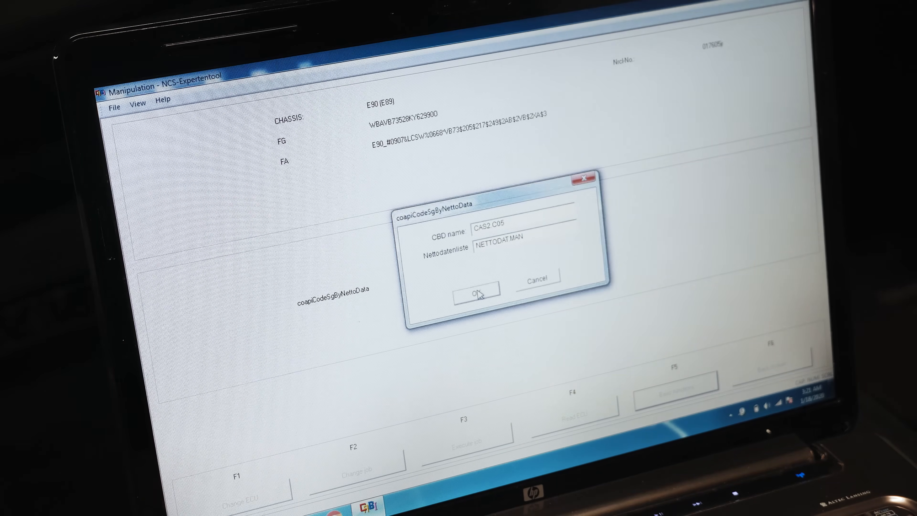
click(477, 290)
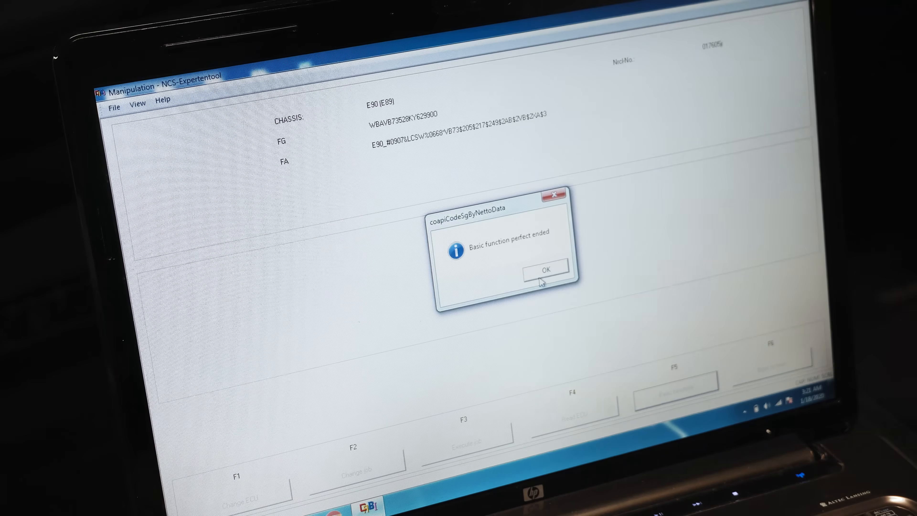
Step: Dismiss the success message, open FSW_PSW.TRC in Notepad and search it for the KLASSE entry
click(544, 267)
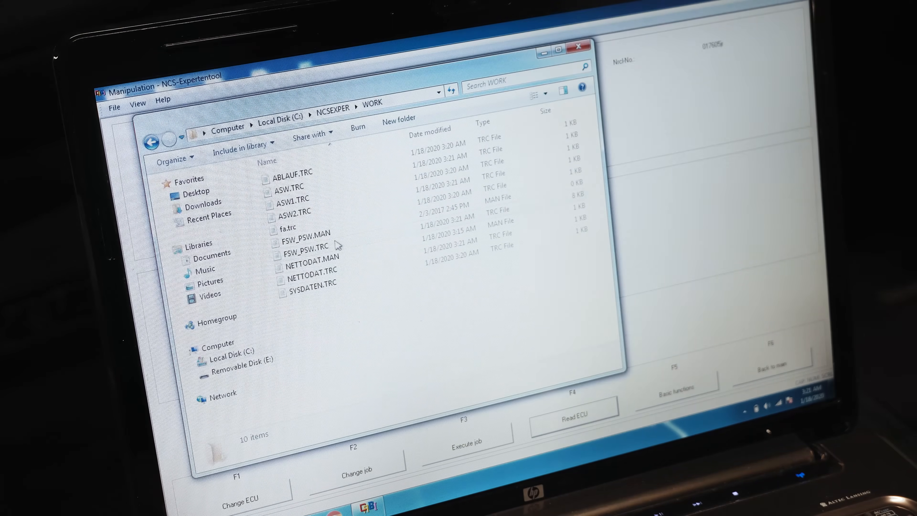
double_click(308, 244)
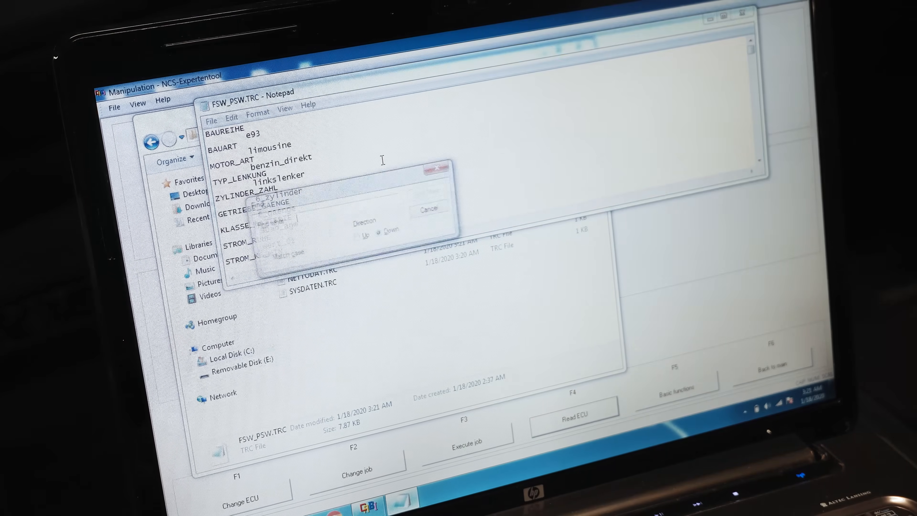
text(klal)
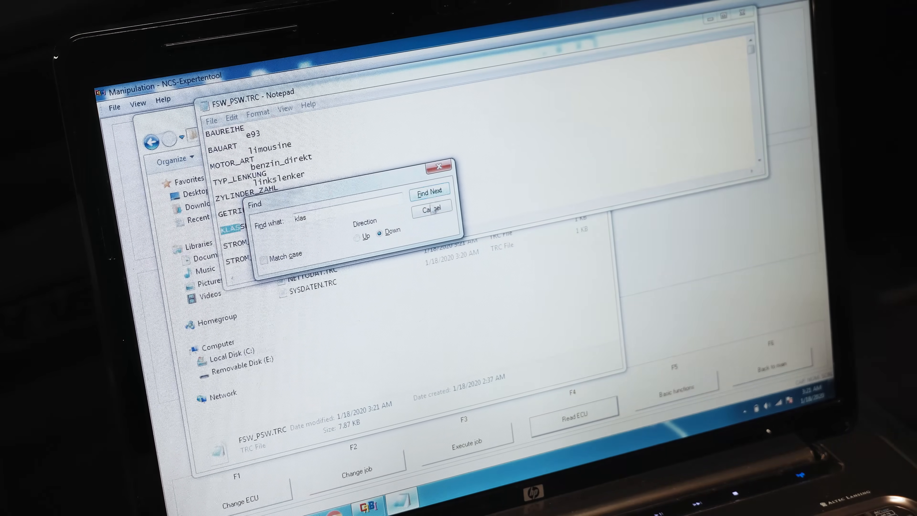
click(429, 210)
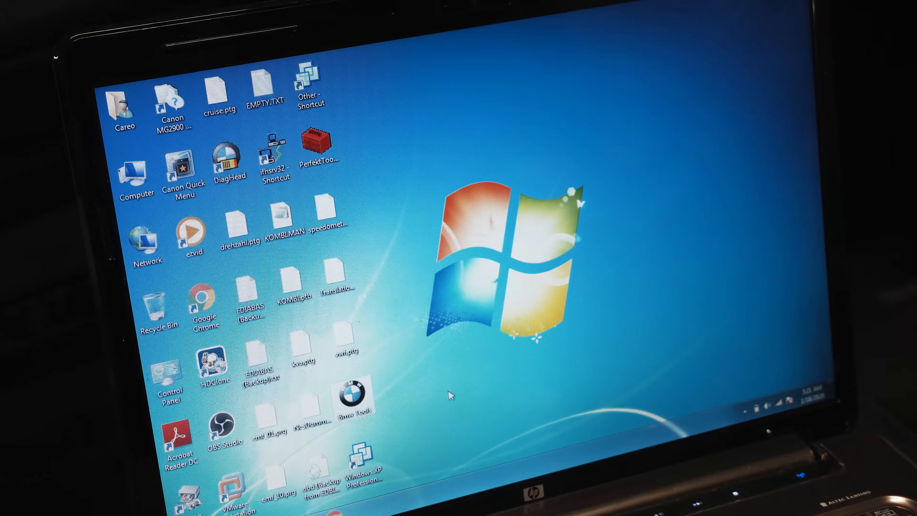
Step: View the MSD80 power-management info fields 2 and 1 in INPA
double_click(352, 402)
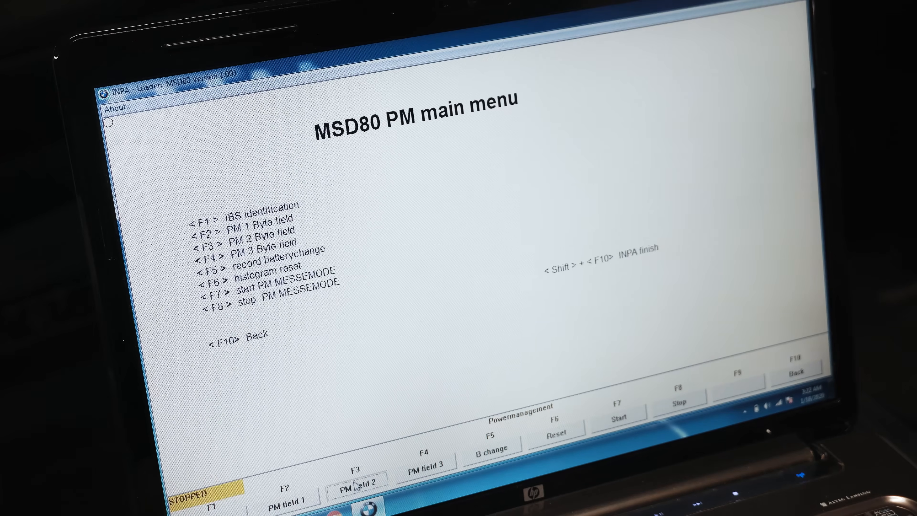
click(357, 486)
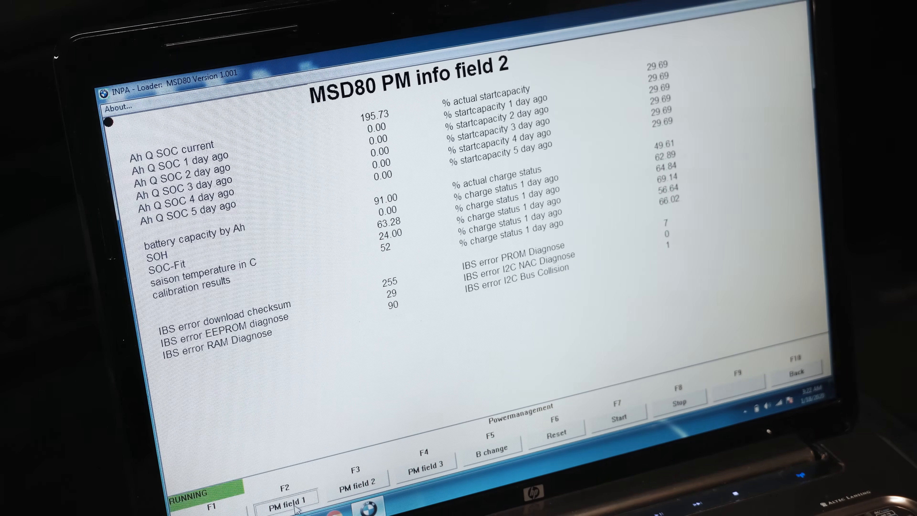
click(286, 499)
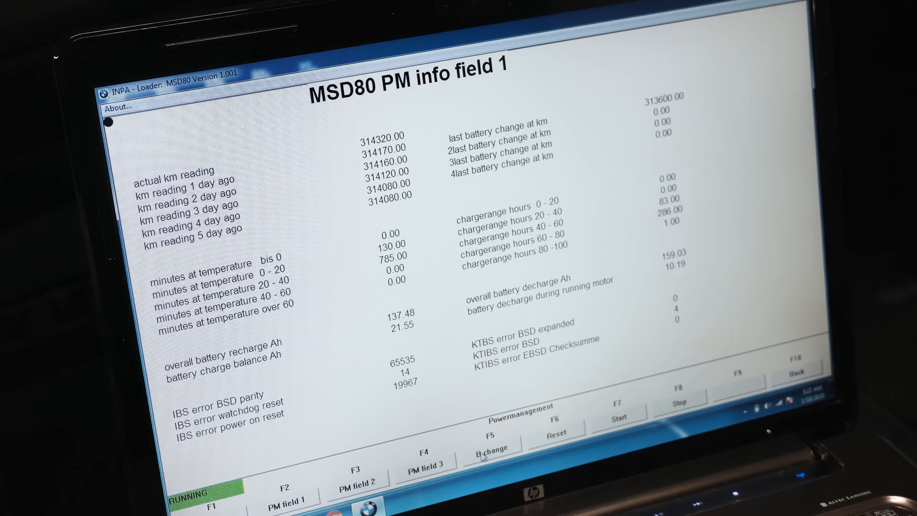
Step: Register the battery change, logging 314320 km as the last change
click(491, 445)
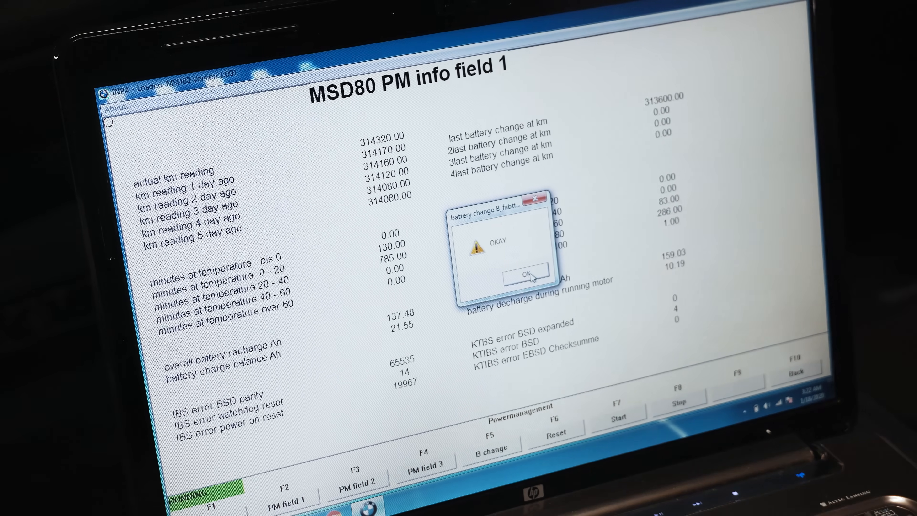
click(524, 273)
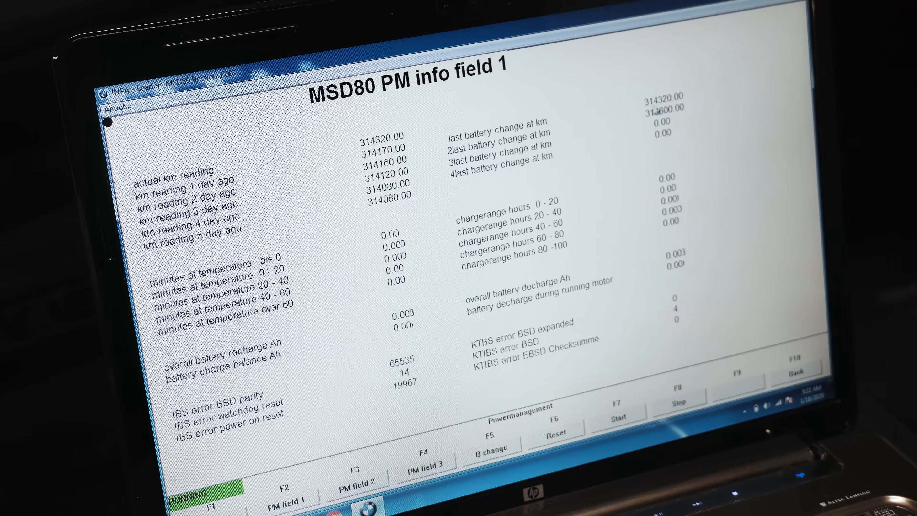